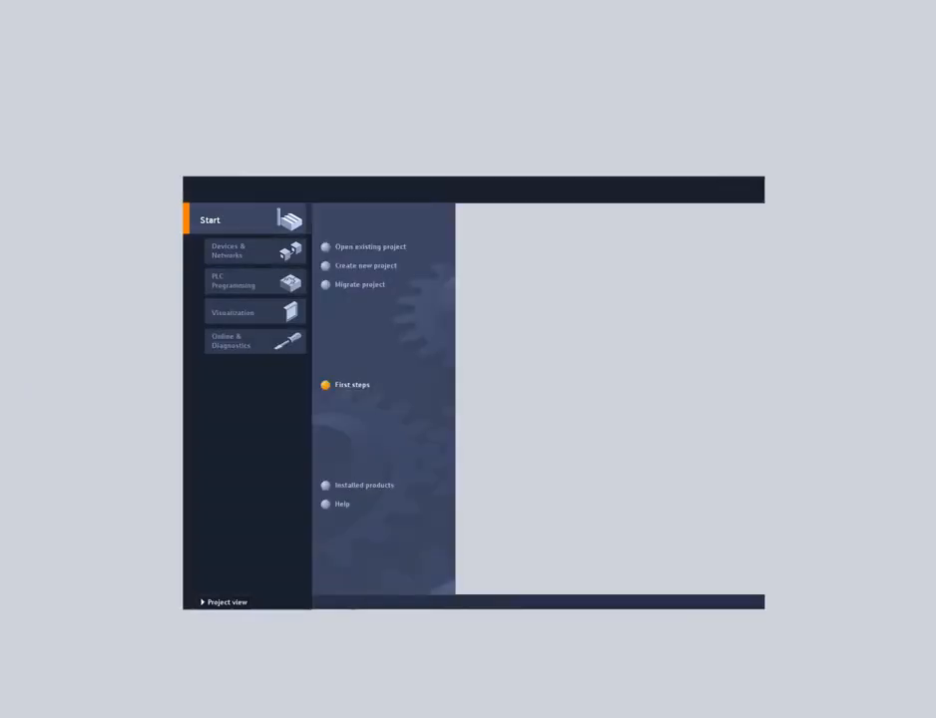
# Create a new TIA Portal project named Quickstart
pyautogui.click(226, 602)
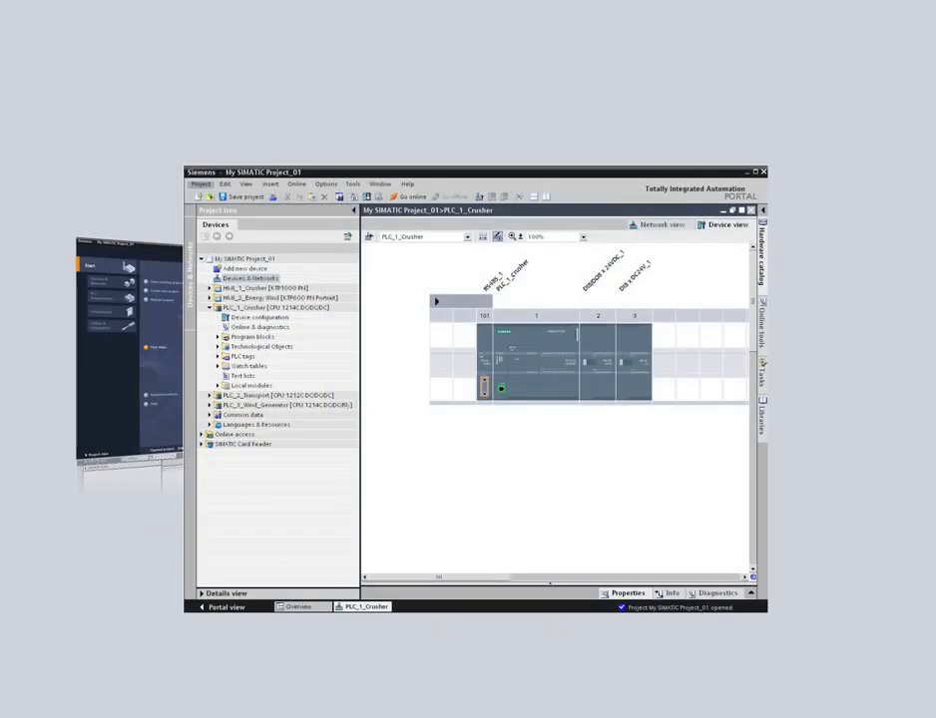
pyautogui.click(224, 606)
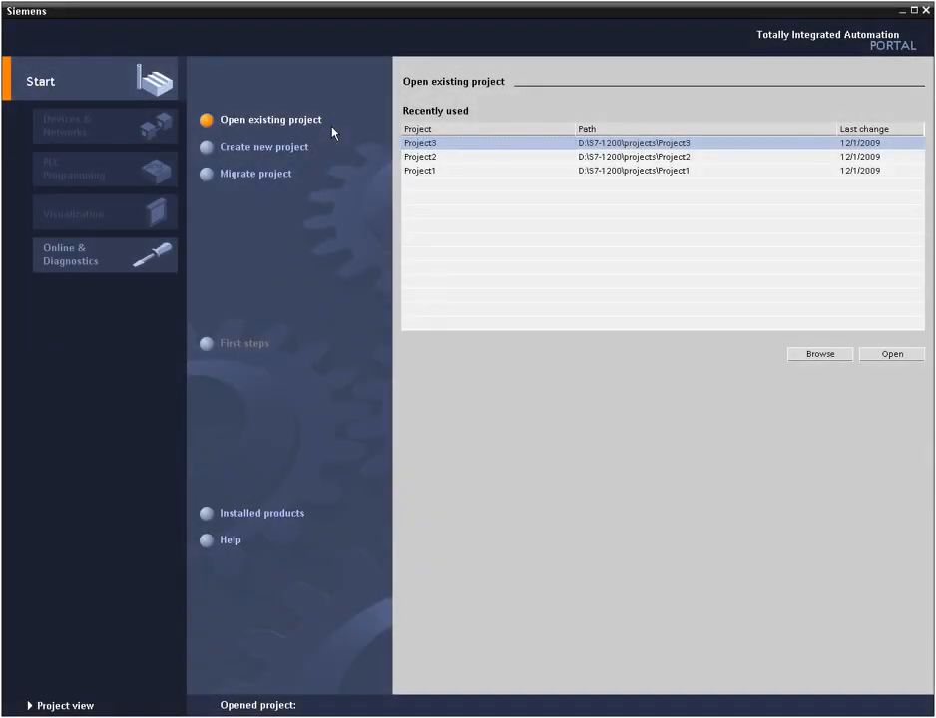
pyautogui.click(271, 119)
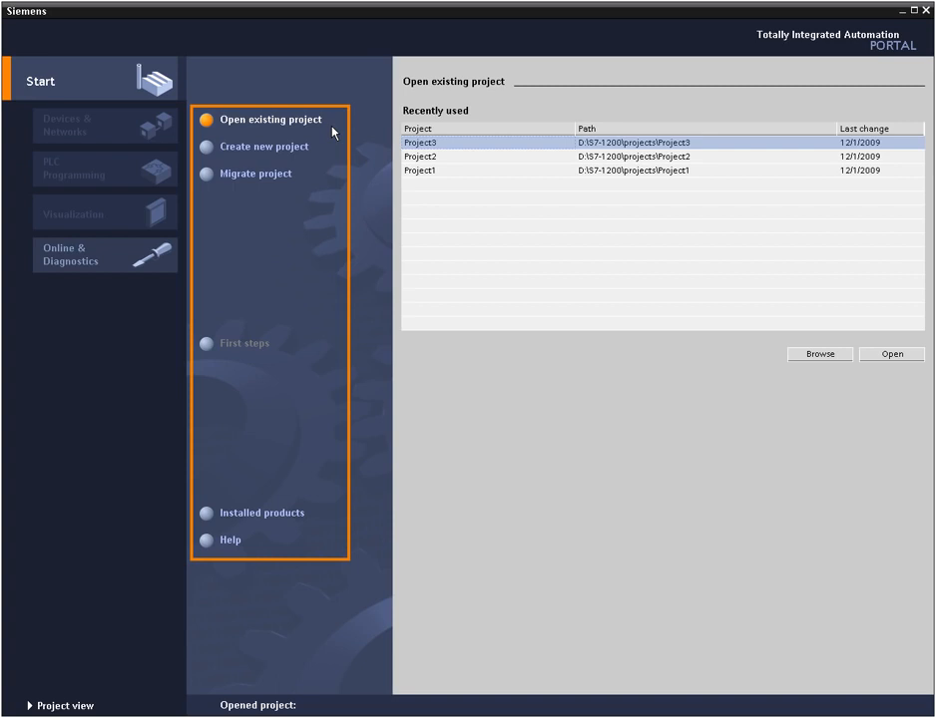
pyautogui.click(263, 146)
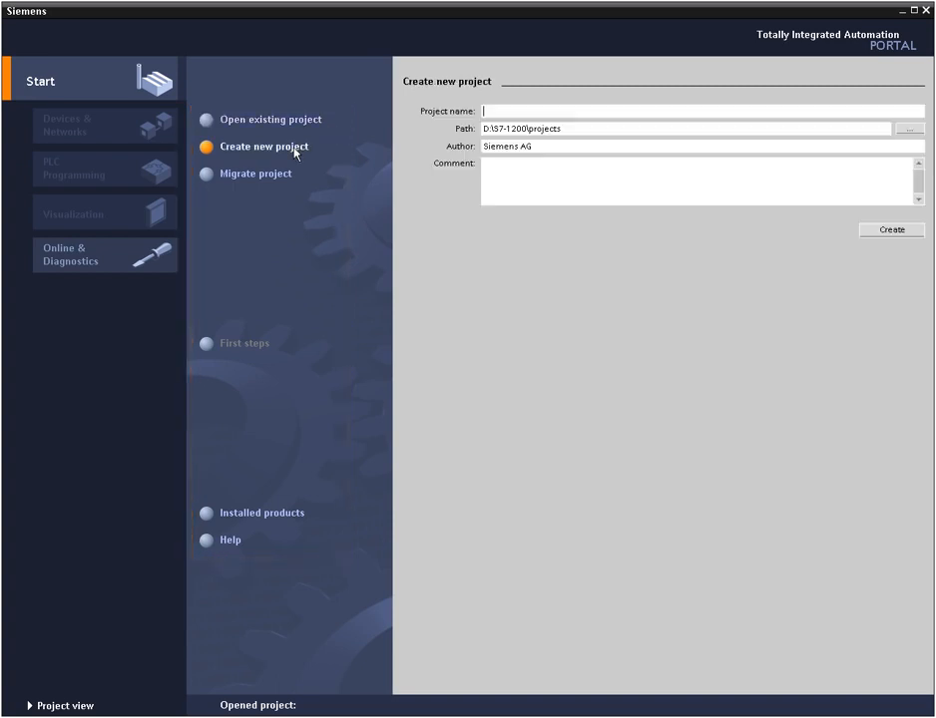
pyautogui.write('Quickstart')
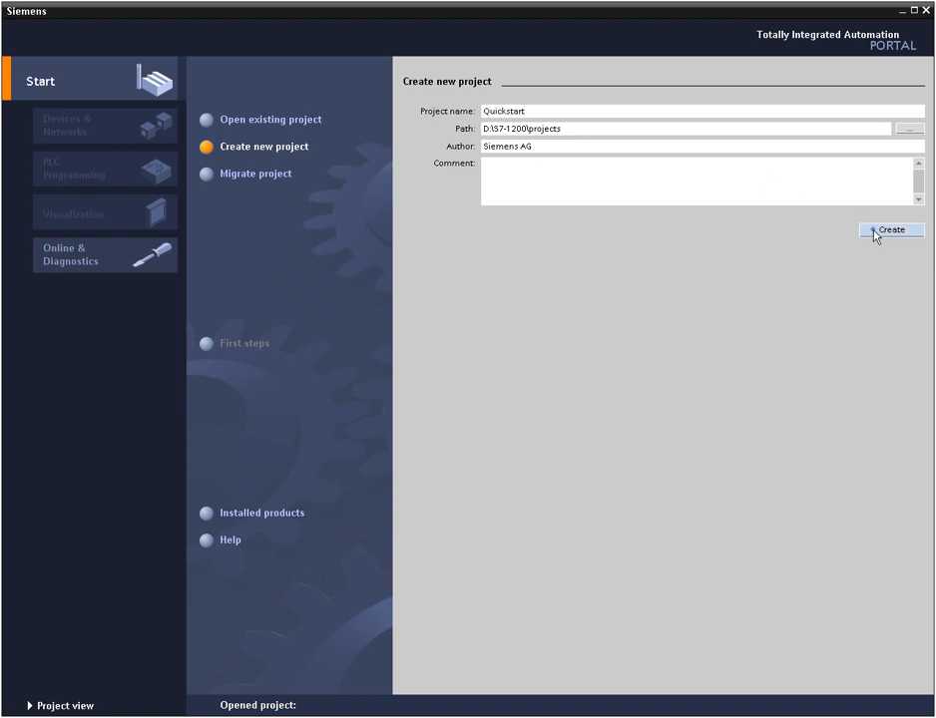
pyautogui.click(890, 229)
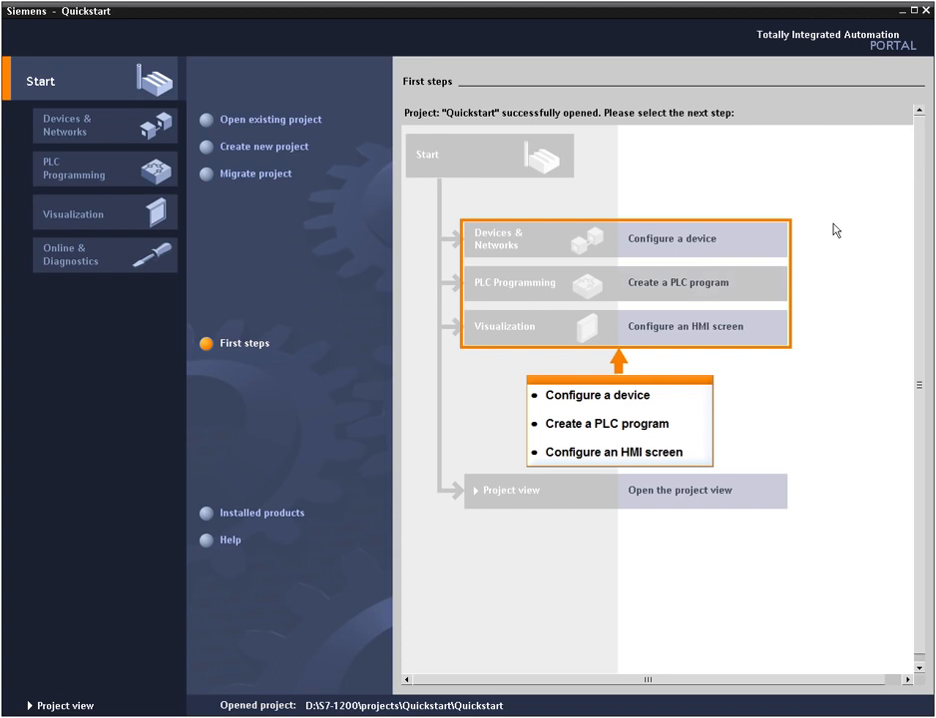
pyautogui.moveTo(702, 287)
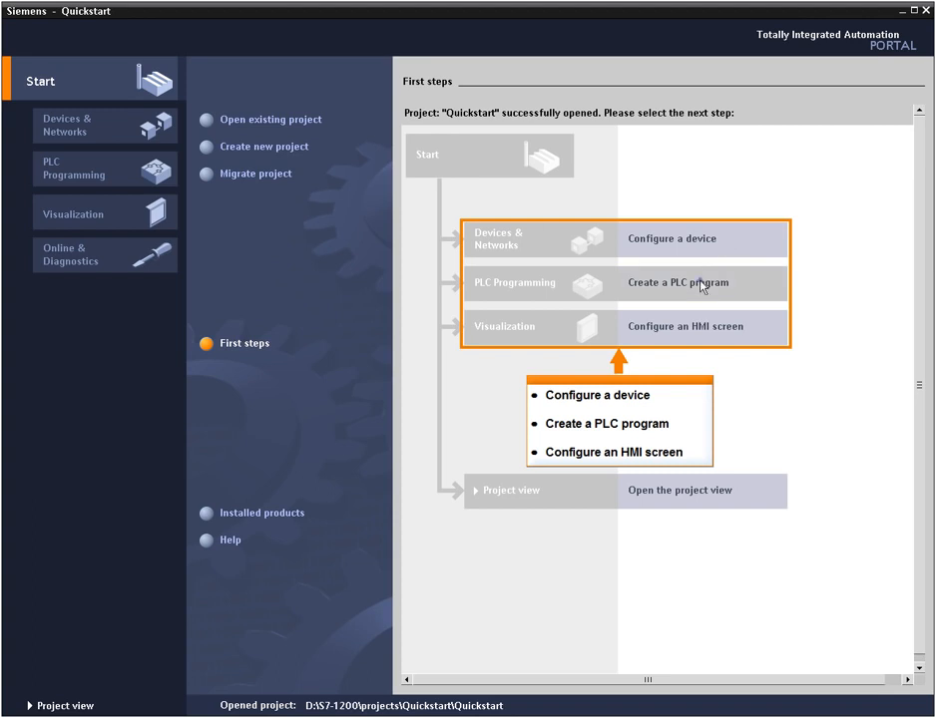
# Open the Main [OB1] block from Create a PLC program's object list
pyautogui.click(678, 282)
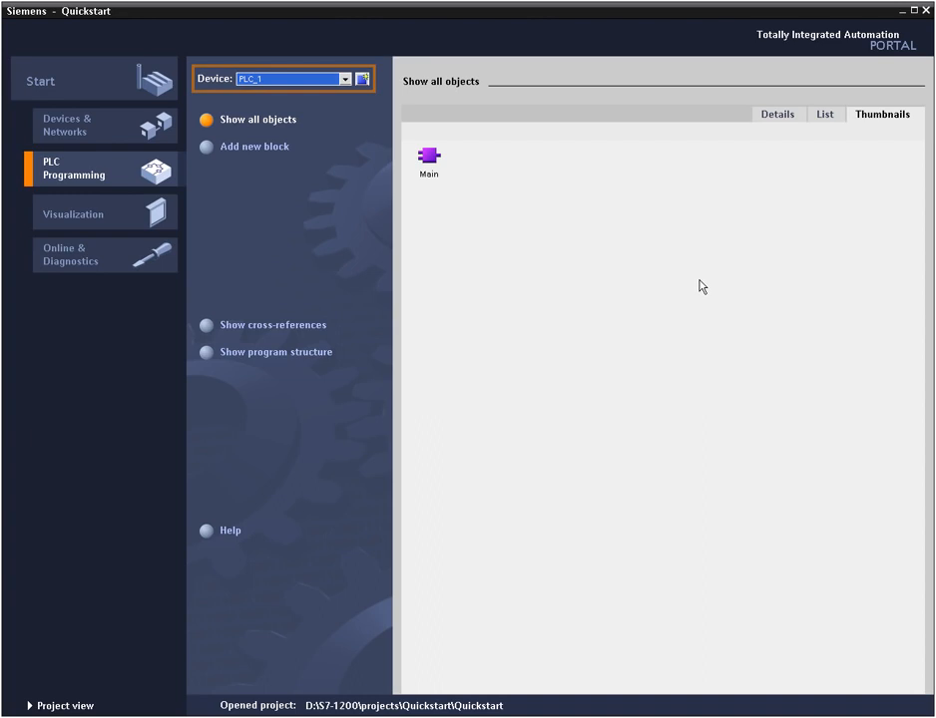
pyautogui.click(428, 157)
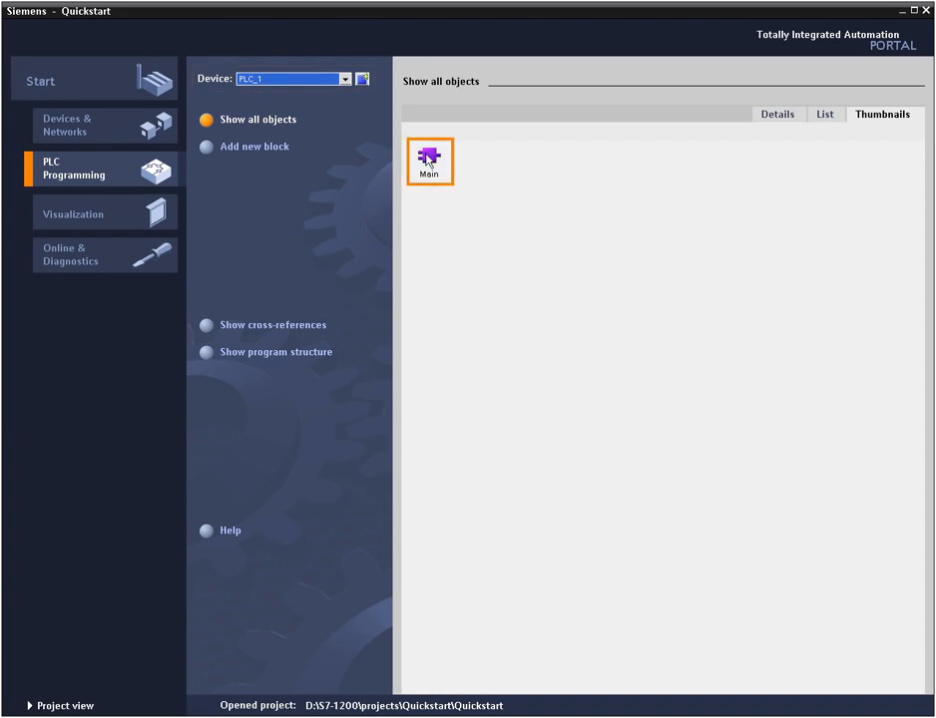
pyautogui.doubleClick(428, 162)
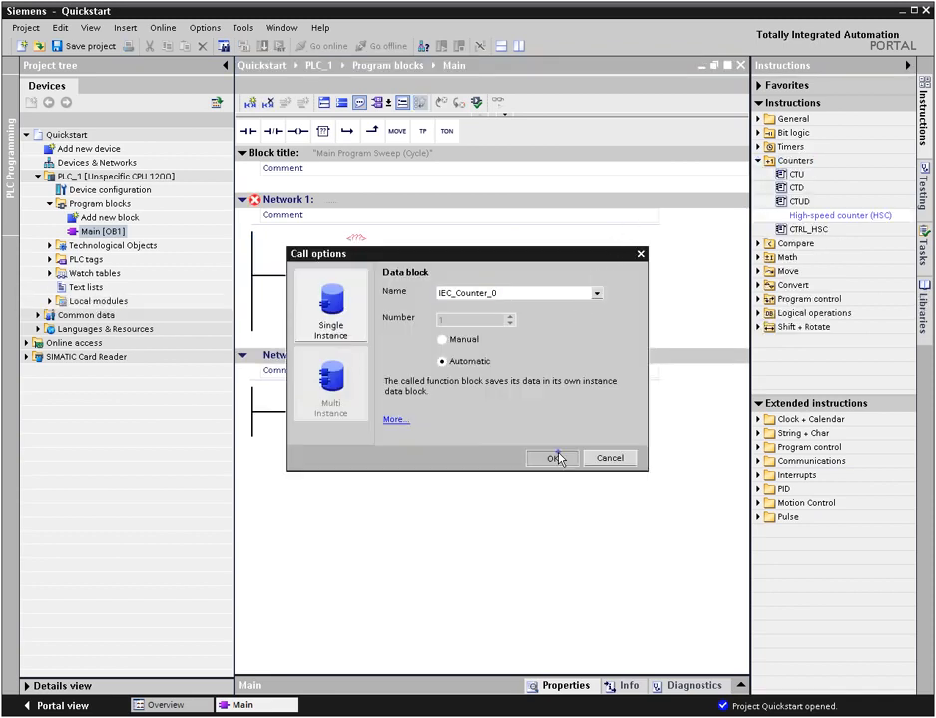
# Confirm the IEC_Counter_0 instance block and enter CTU operands M5.0, M5.1, MW10, MW20
pyautogui.click(556, 458)
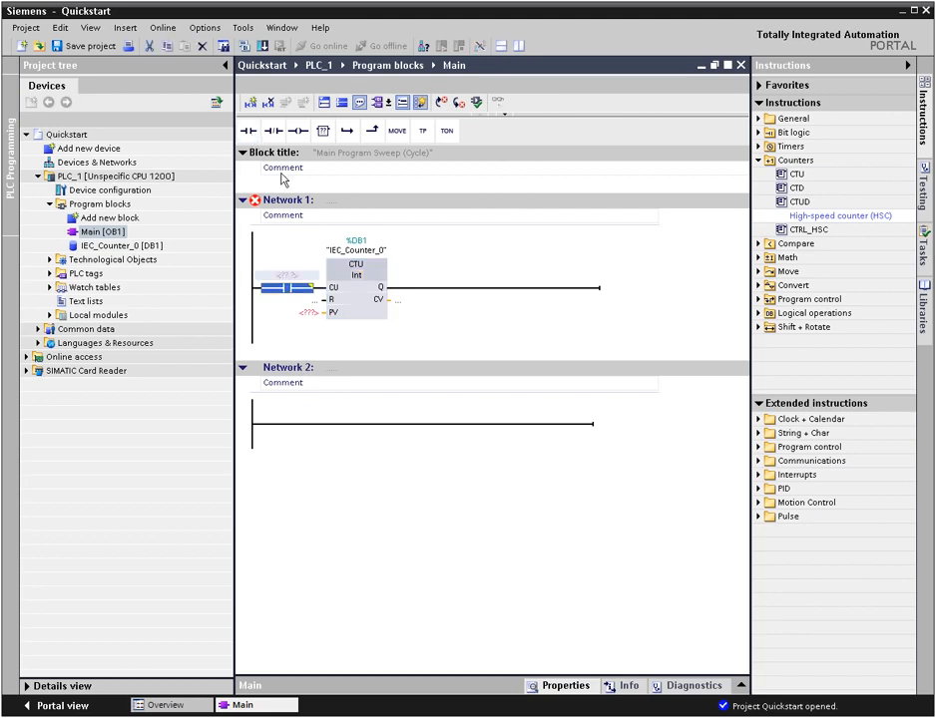
pyautogui.write('M5.0')
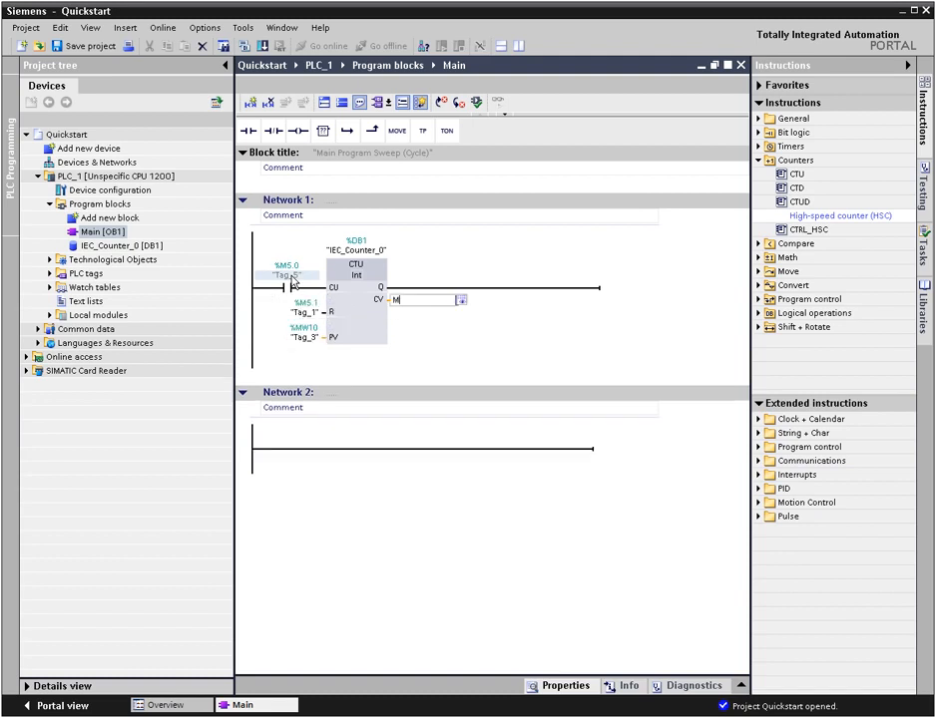
pyautogui.write('MW20')
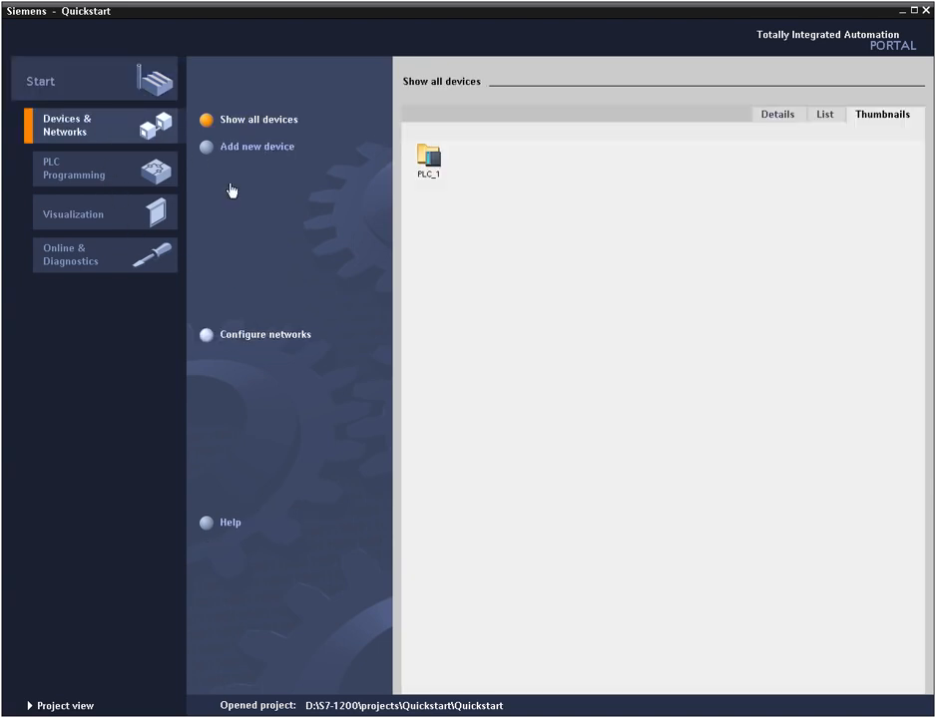
# Open PLC_1's device view showing the S7-1200 CPU in the rack
pyautogui.click(60, 705)
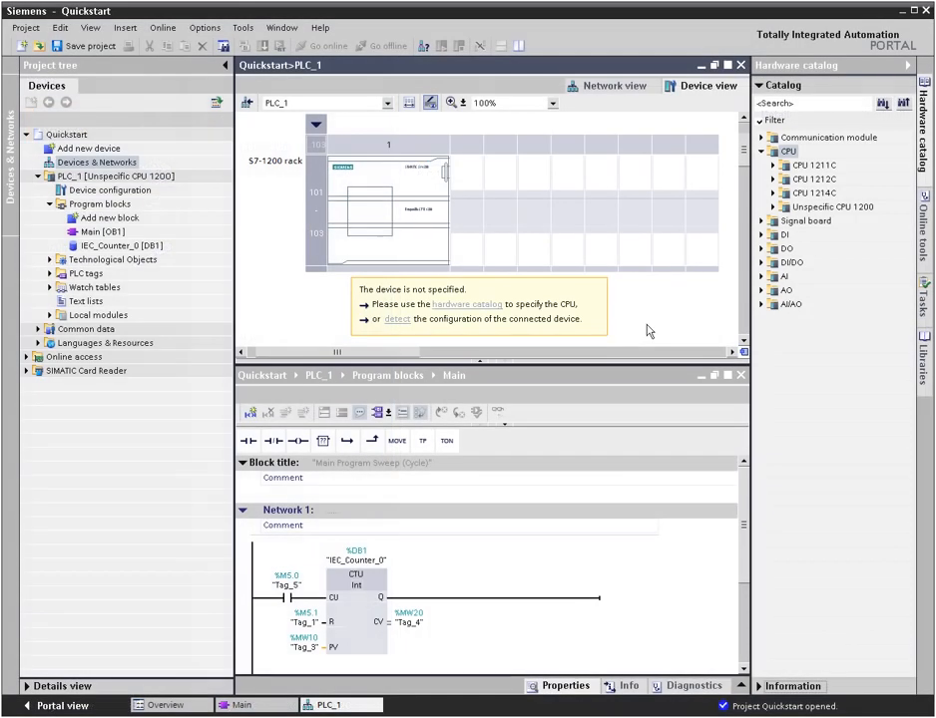